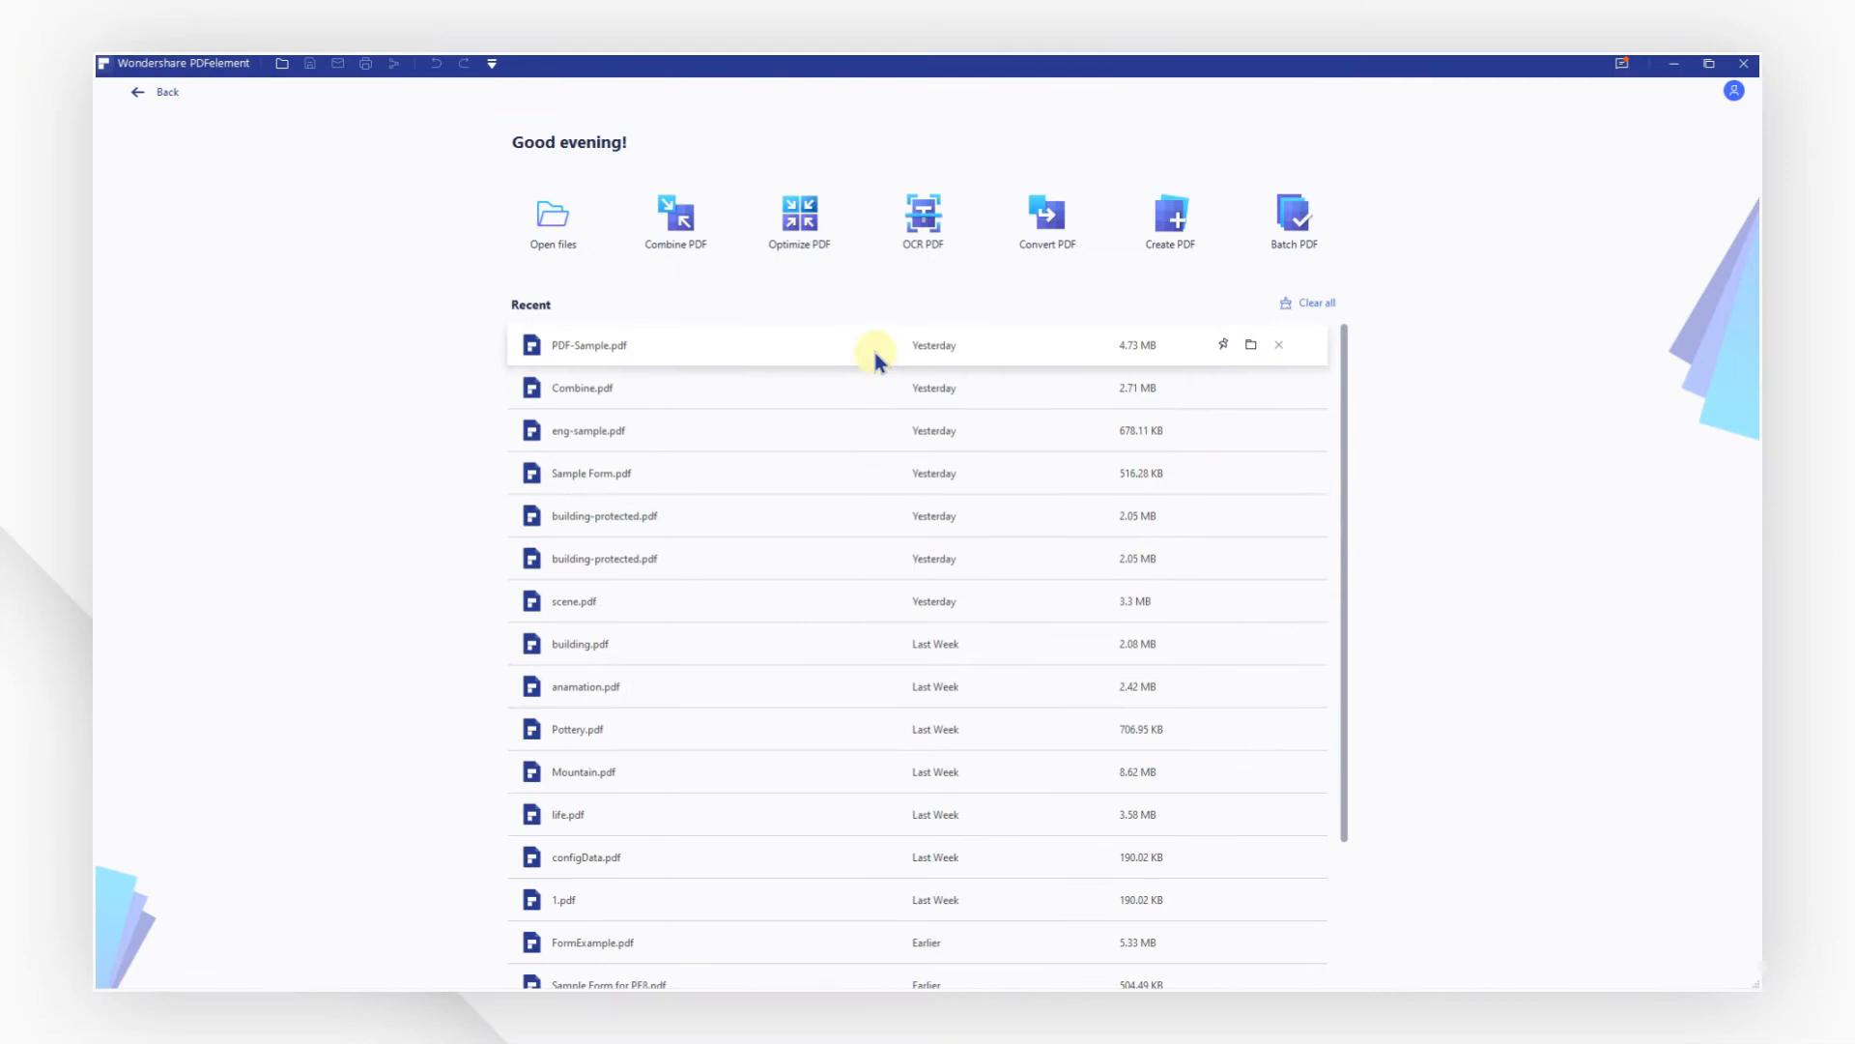
Open PDF-Sample.pdf from the Recent list and show the Tool tab
{"action": "double_click", "coordinate": [589, 344]}
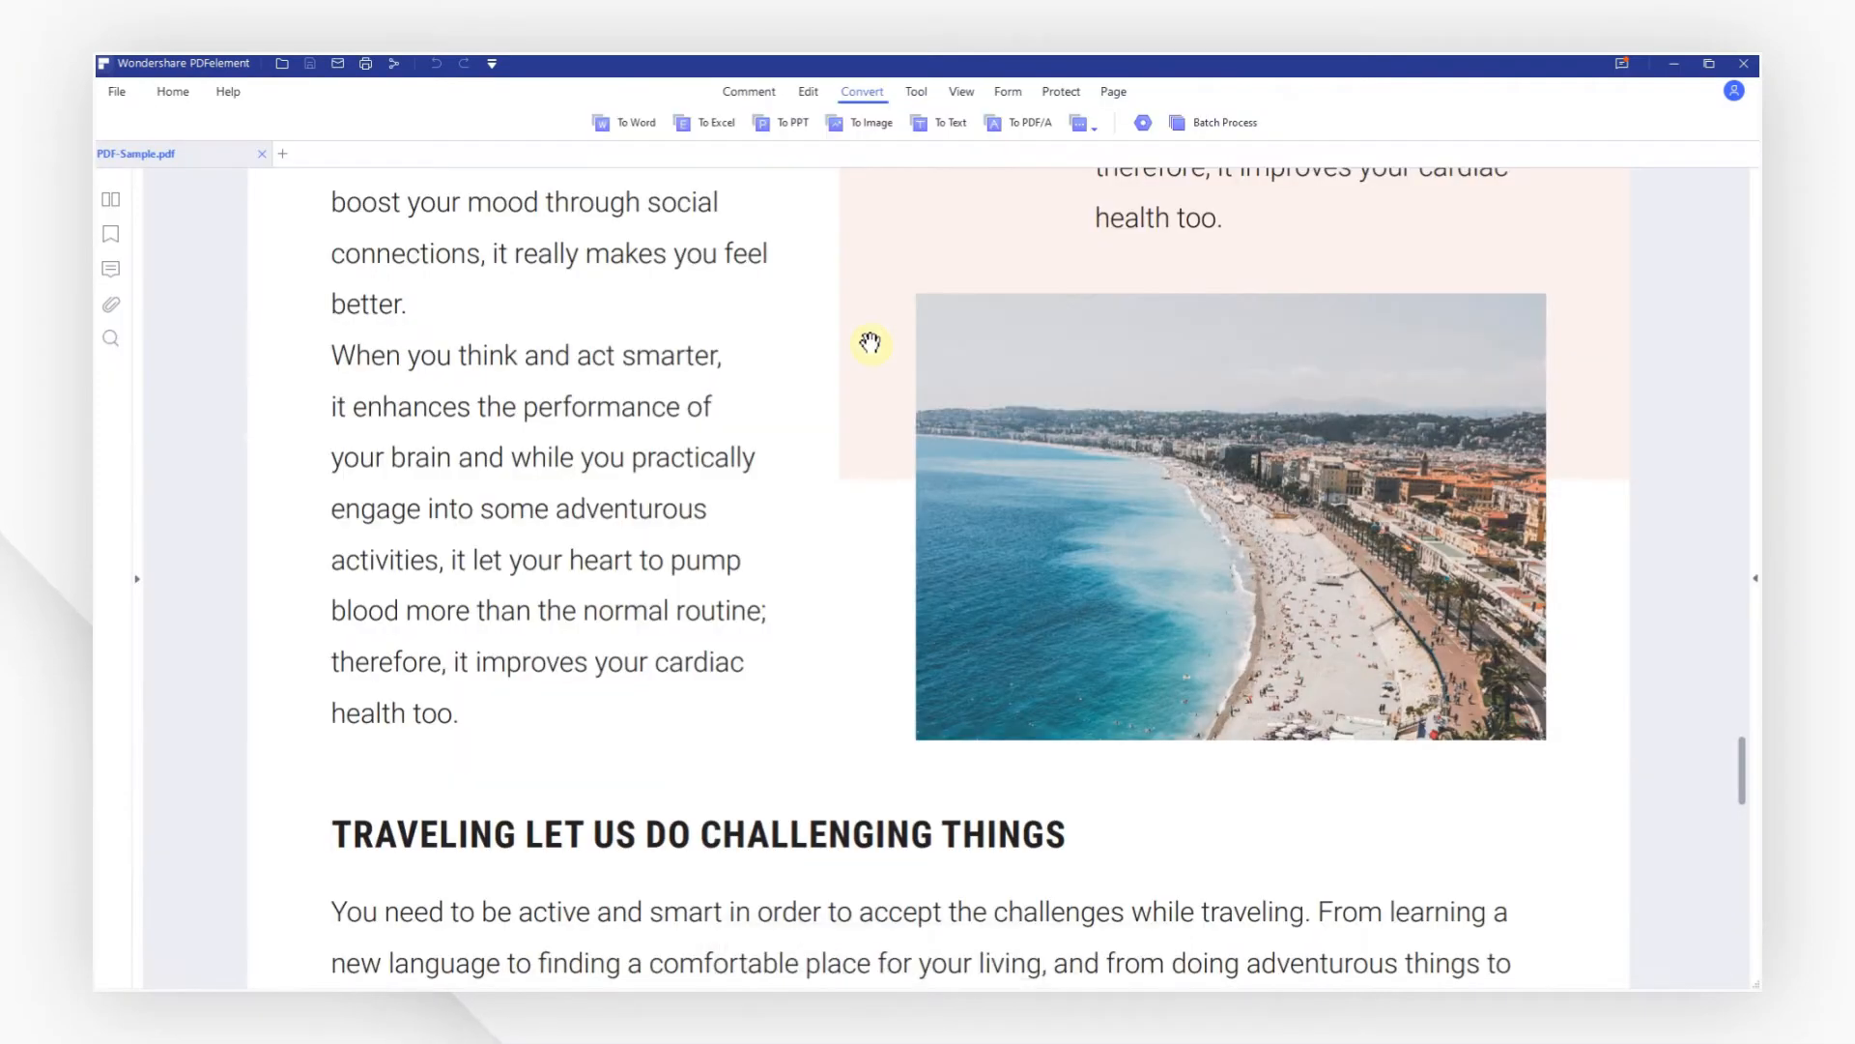
{"action": "left_click", "coordinate": [916, 90]}
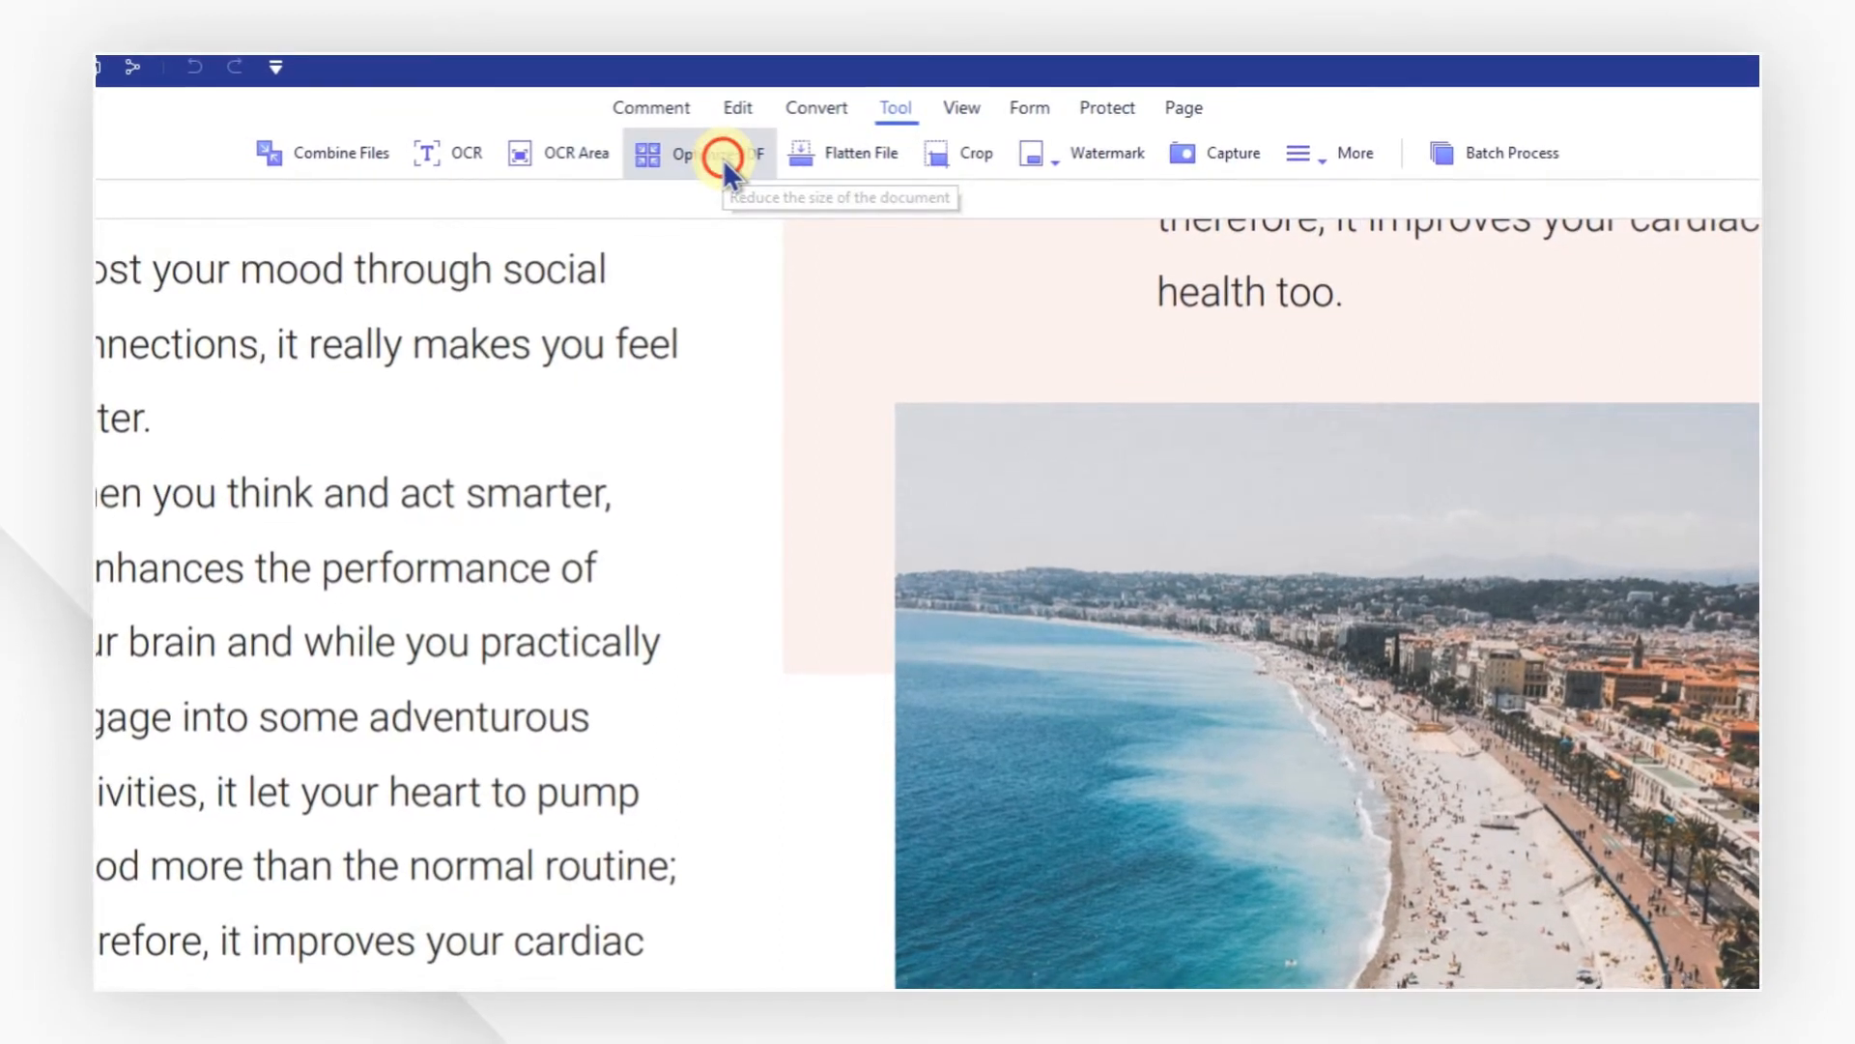
Open Optimize PDF, compare High, Medium and Low presets, and select Medium compression
{"action": "left_click", "coordinate": [722, 153]}
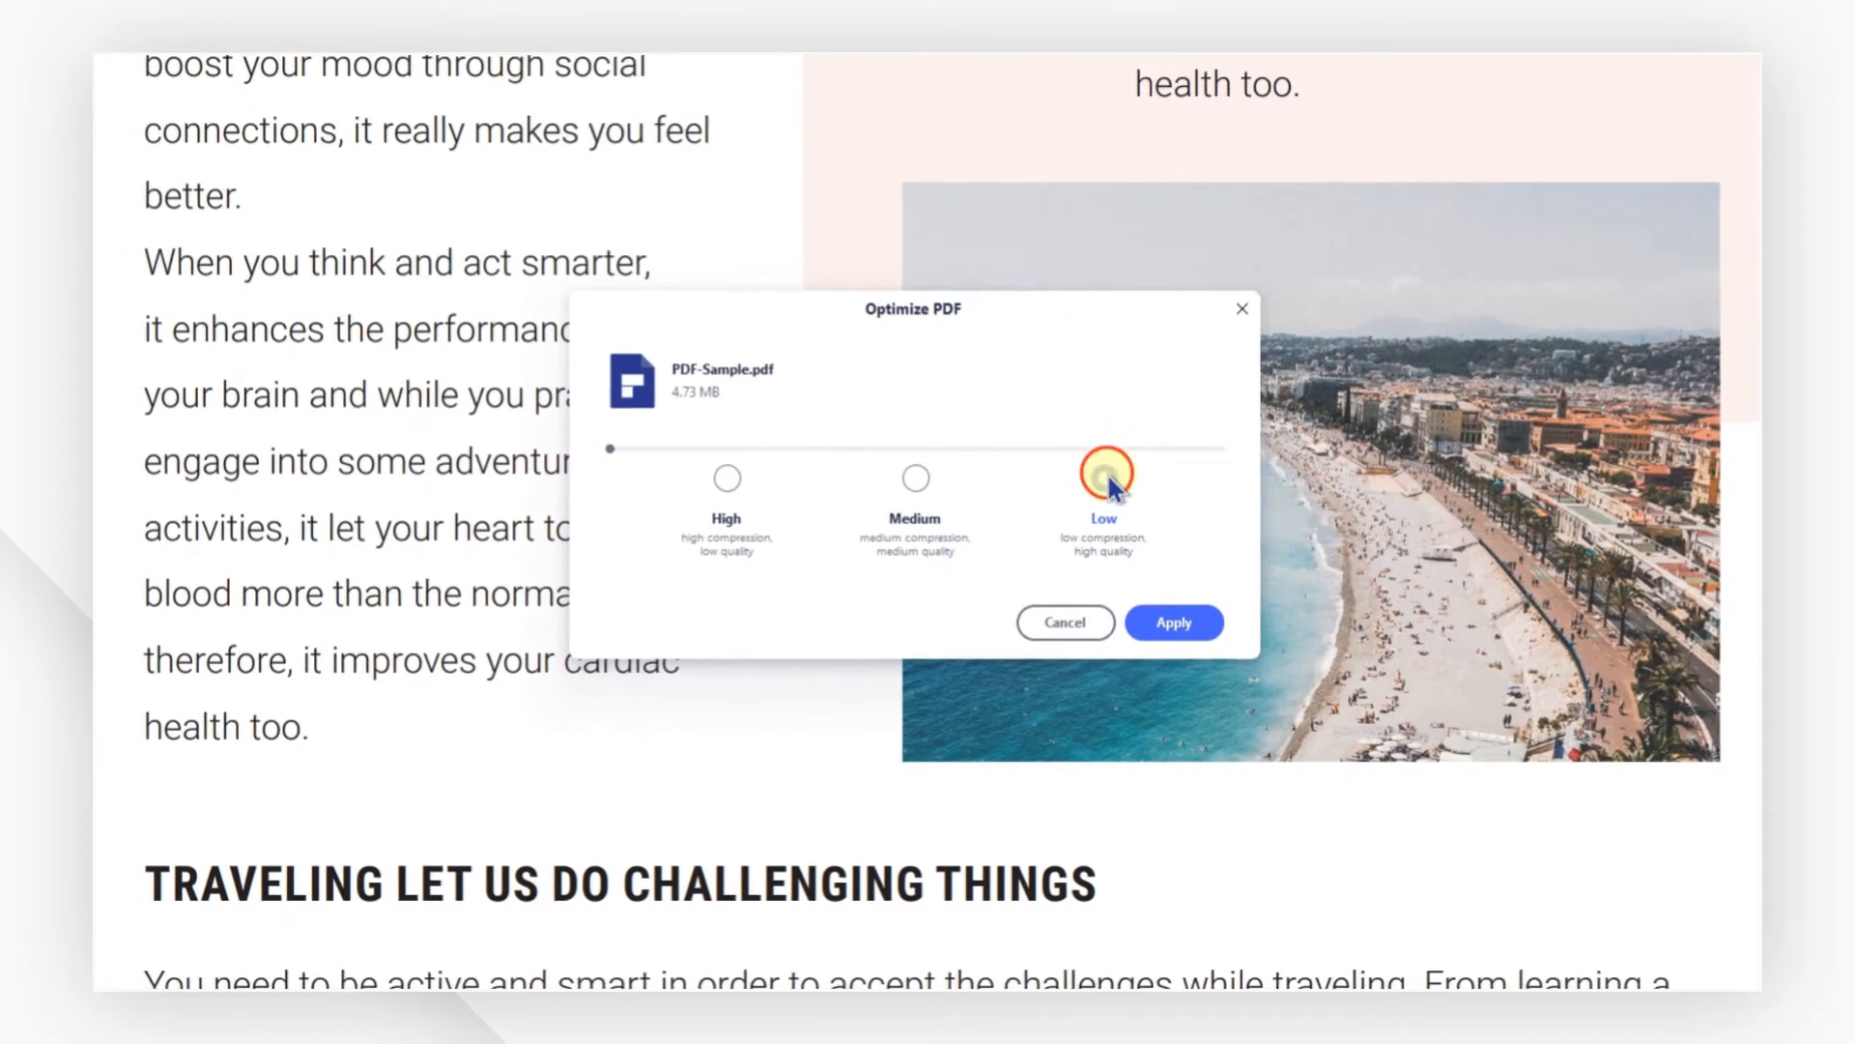
{"action": "left_click", "coordinate": [915, 479]}
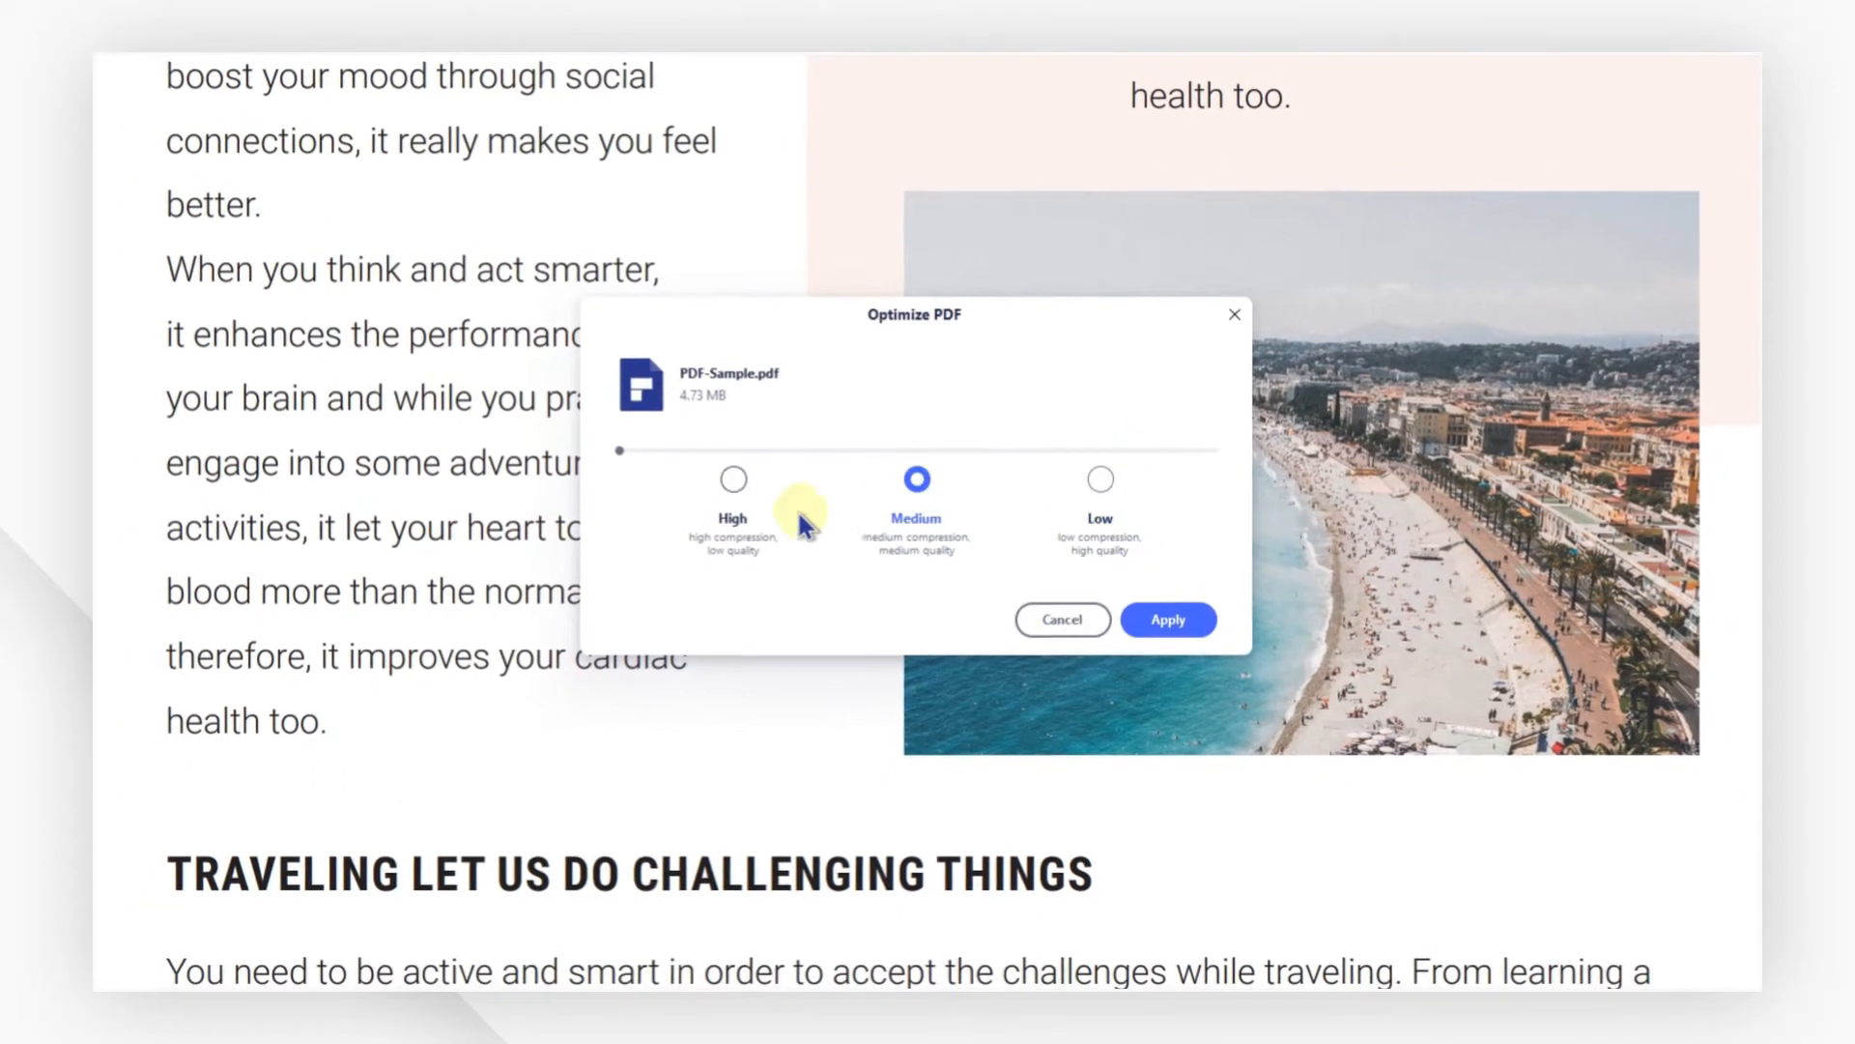
{"action": "left_click", "coordinate": [732, 480]}
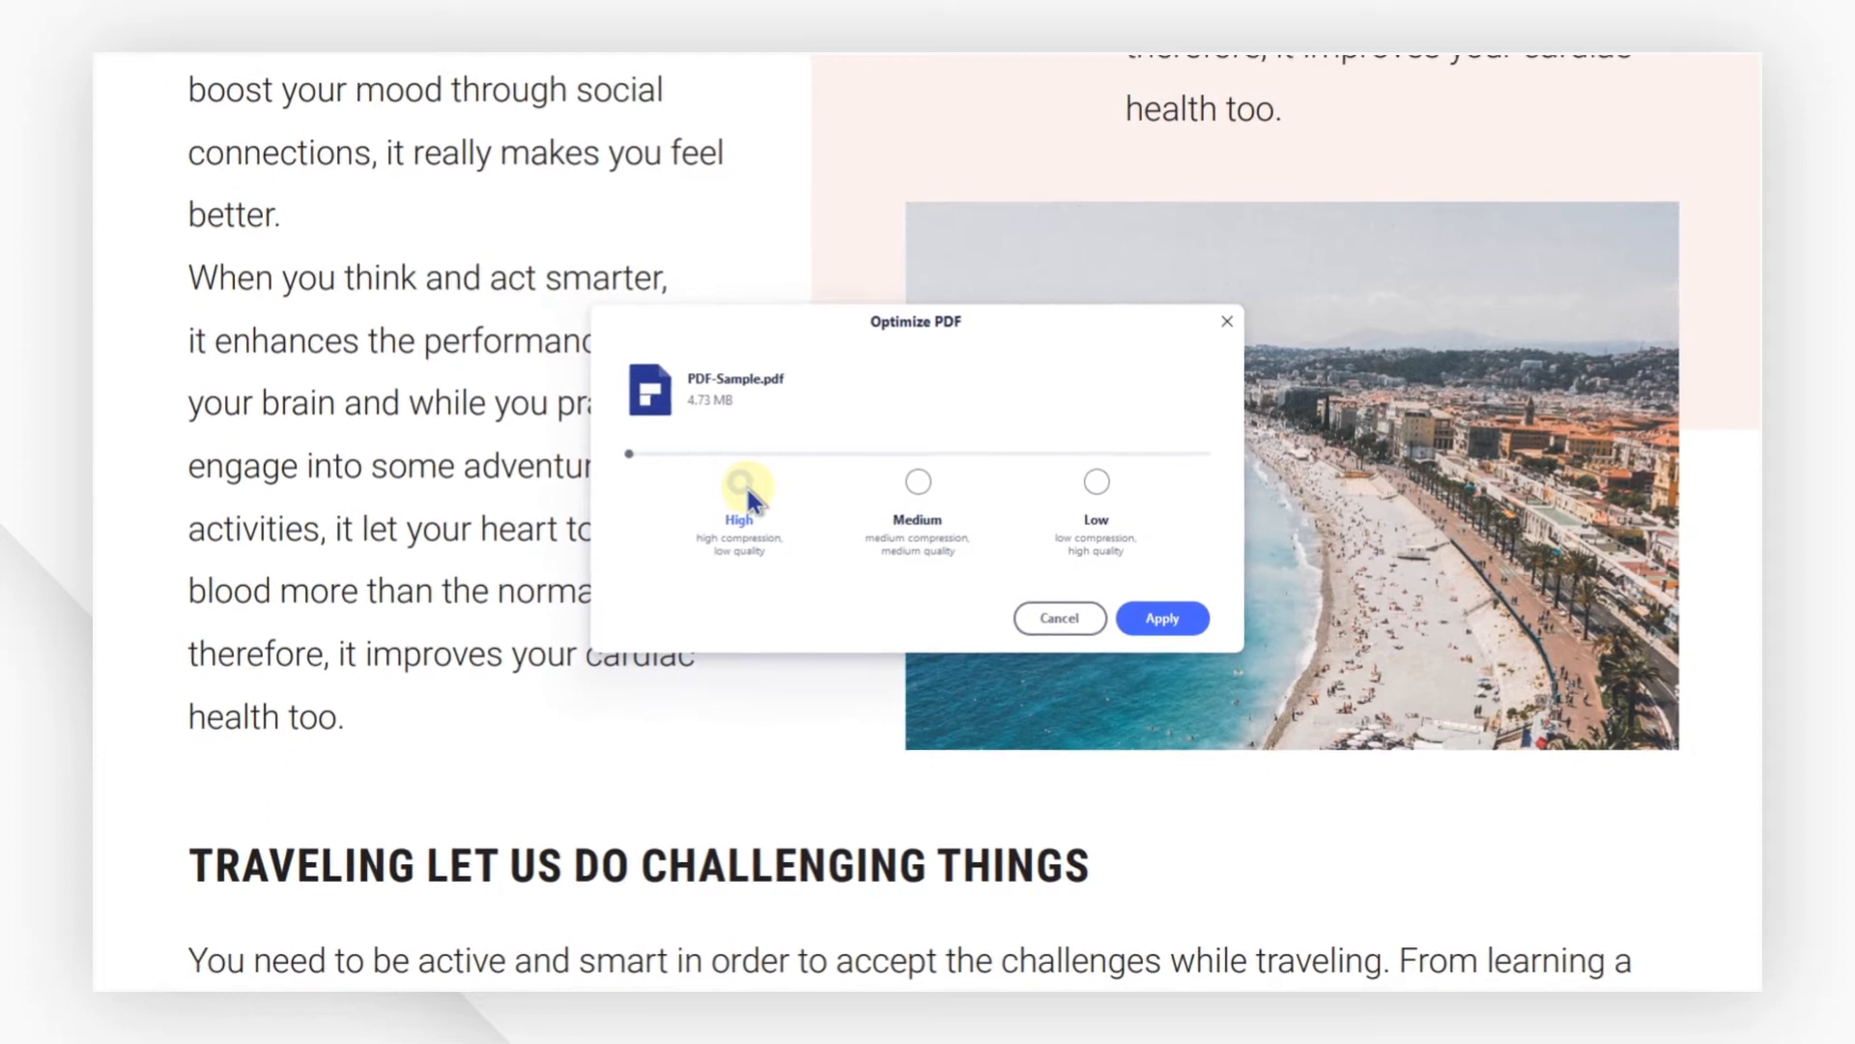
{"action": "left_click", "coordinate": [744, 484]}
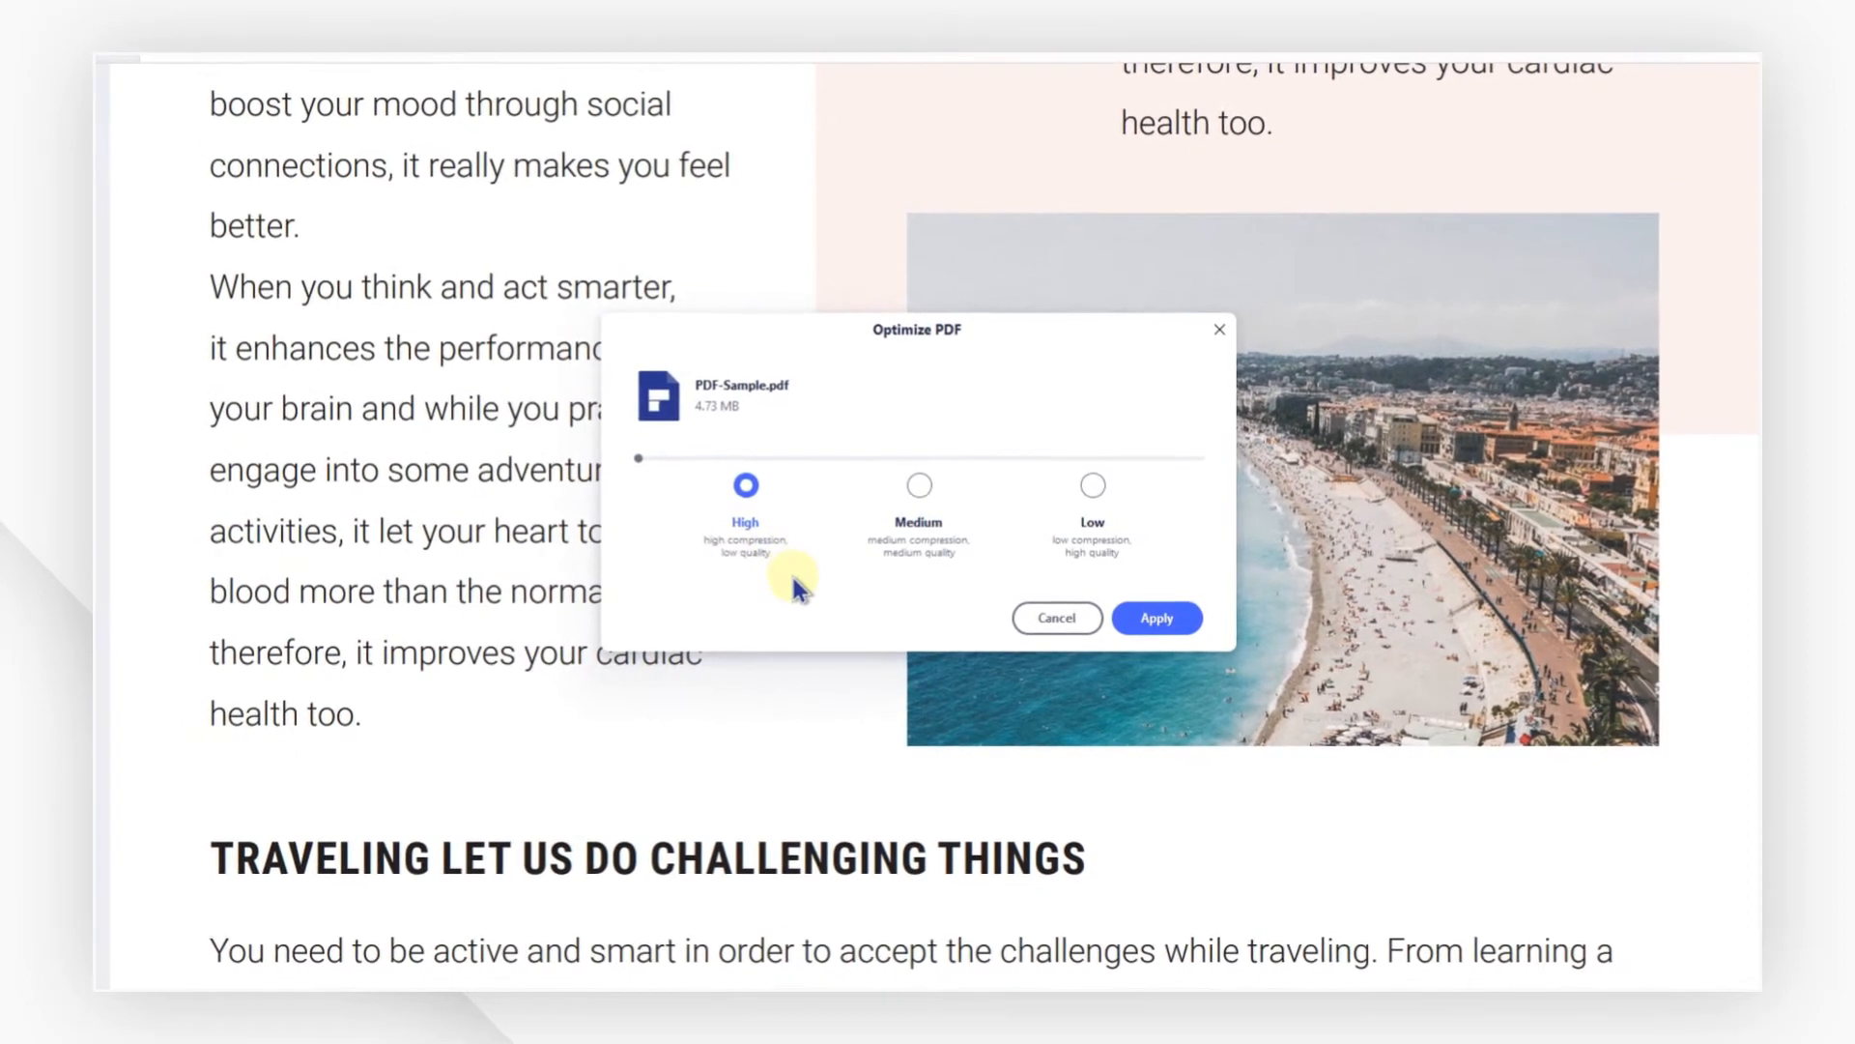
{"action": "left_click", "coordinate": [1091, 485]}
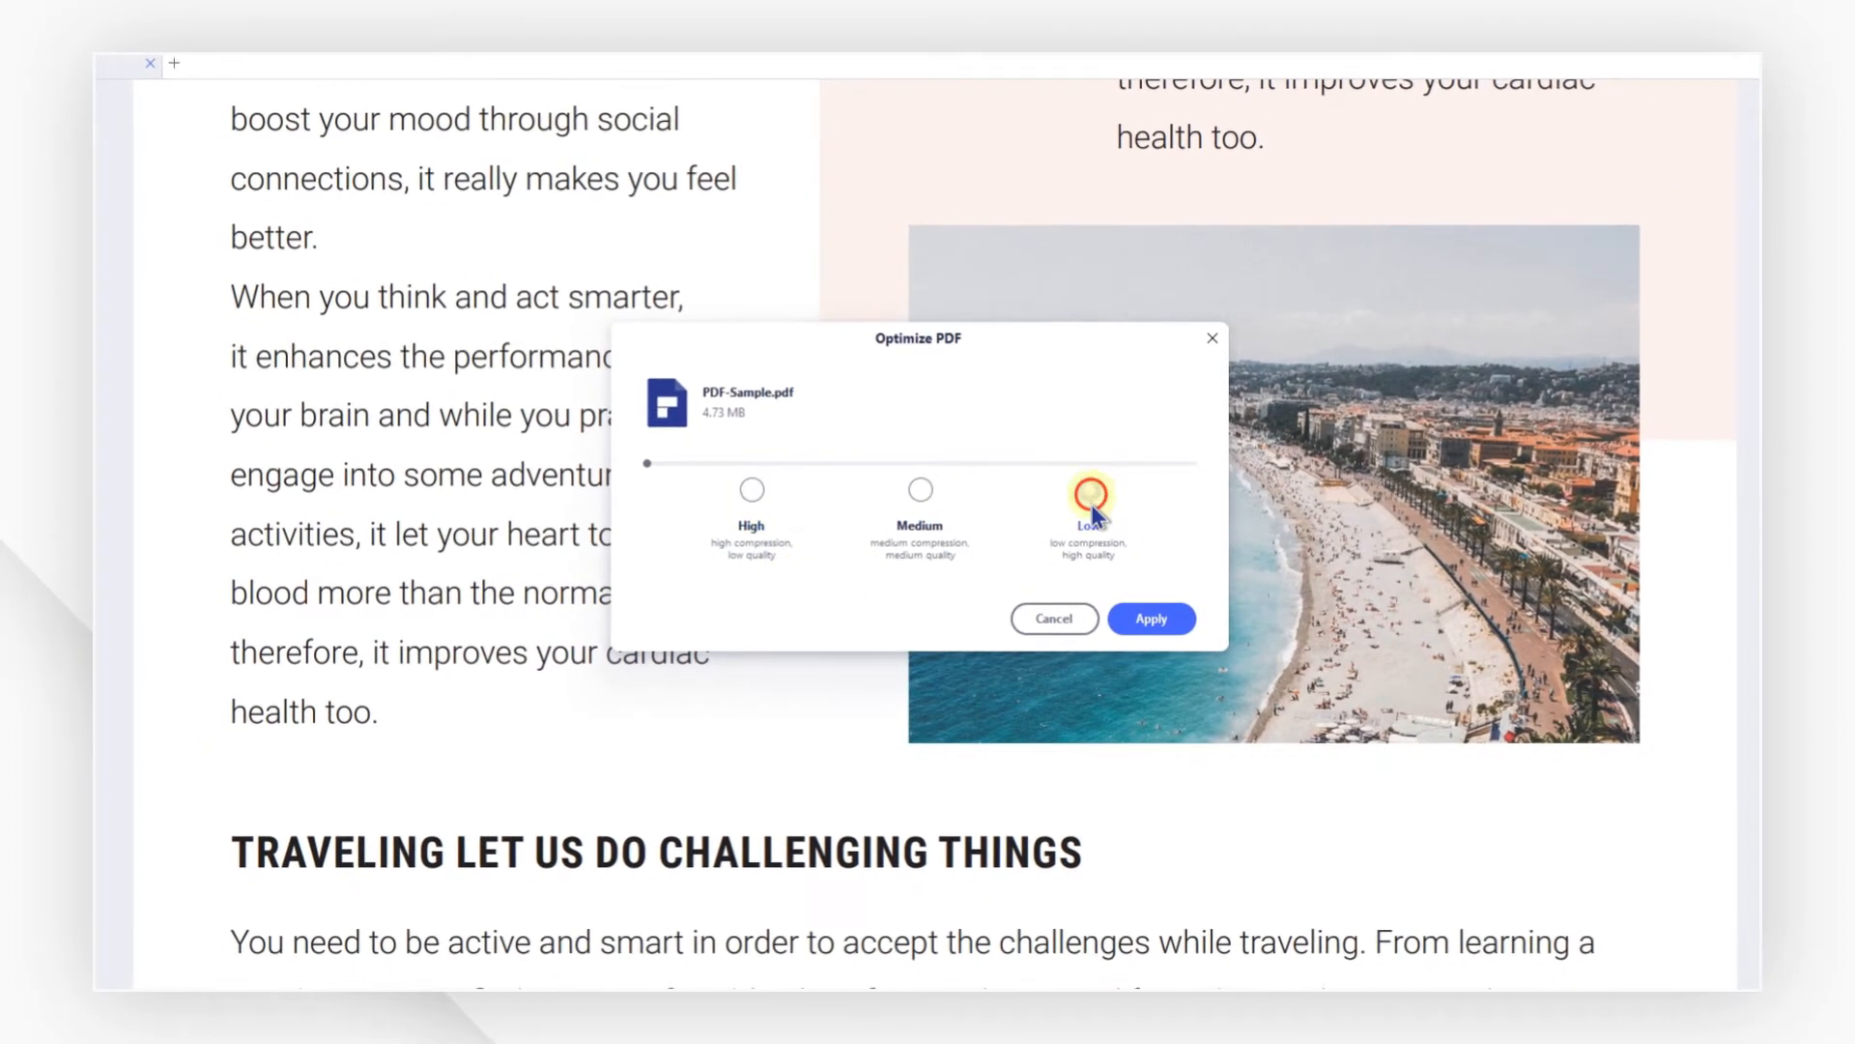
{"action": "left_click", "coordinate": [1082, 492]}
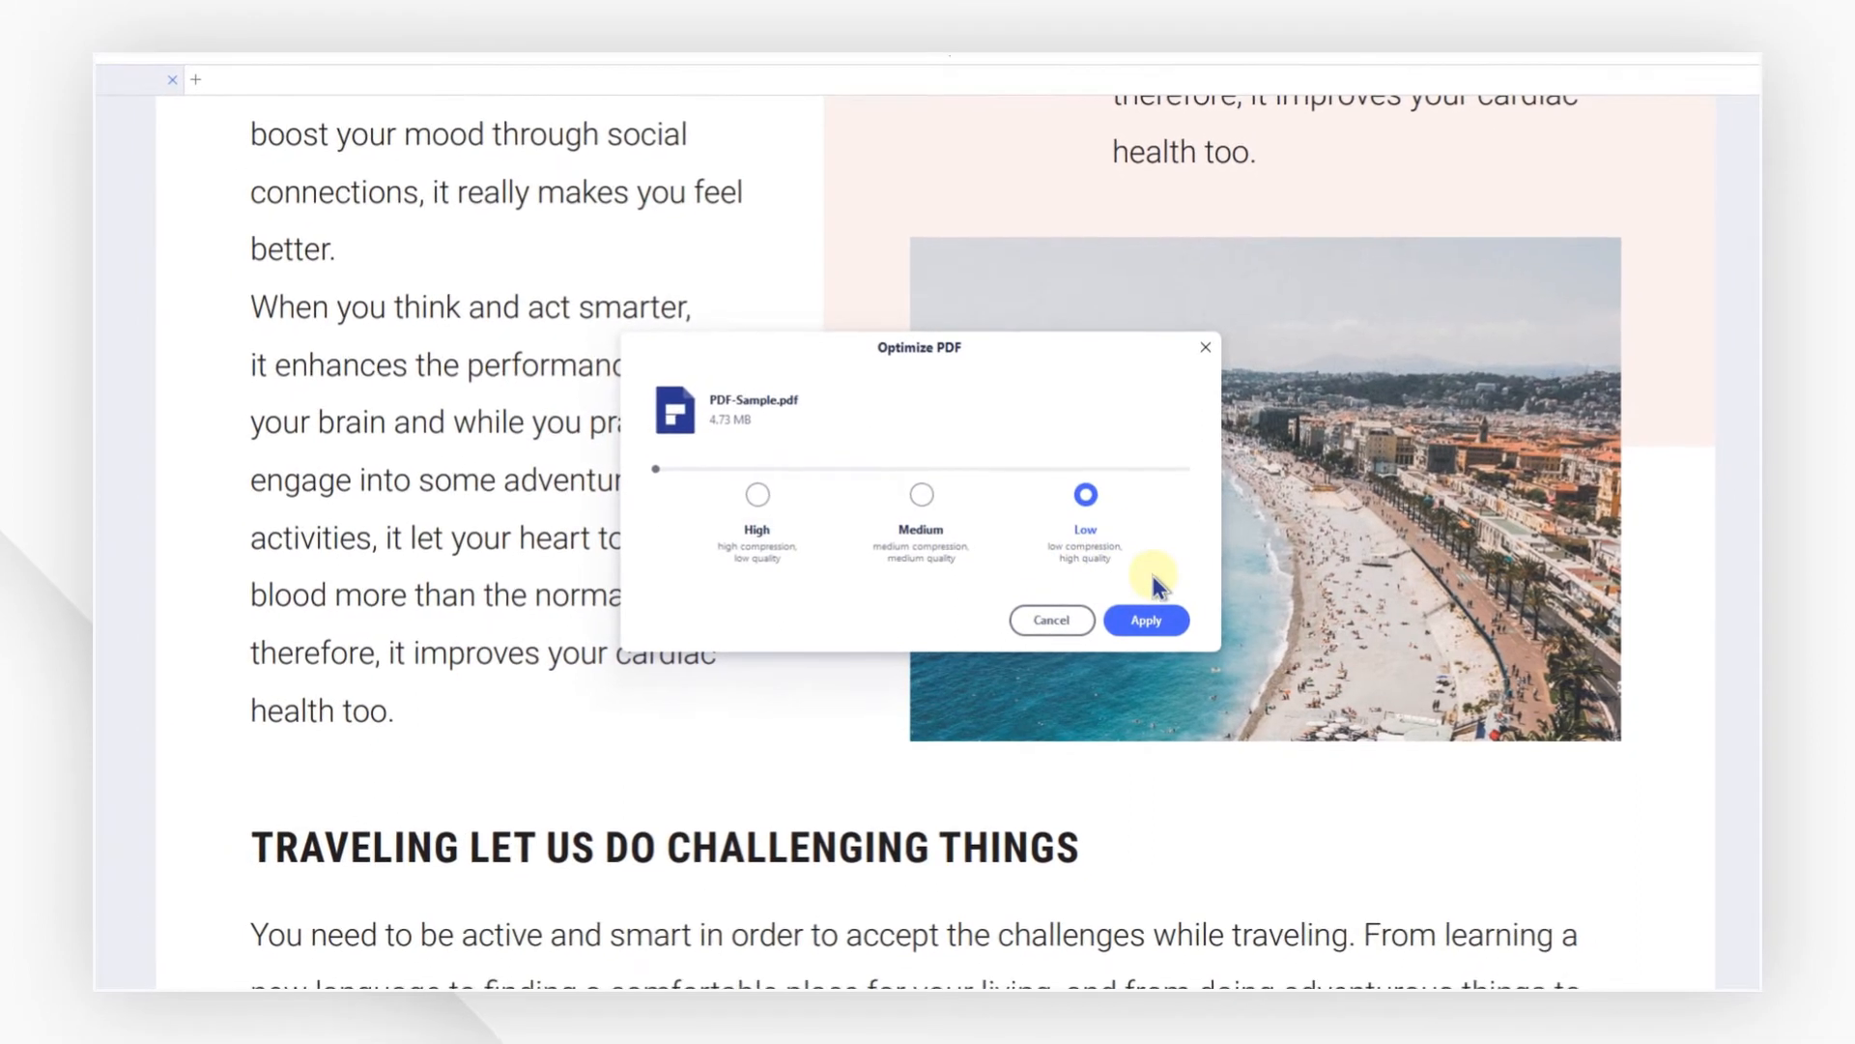
{"action": "left_click", "coordinate": [921, 500]}
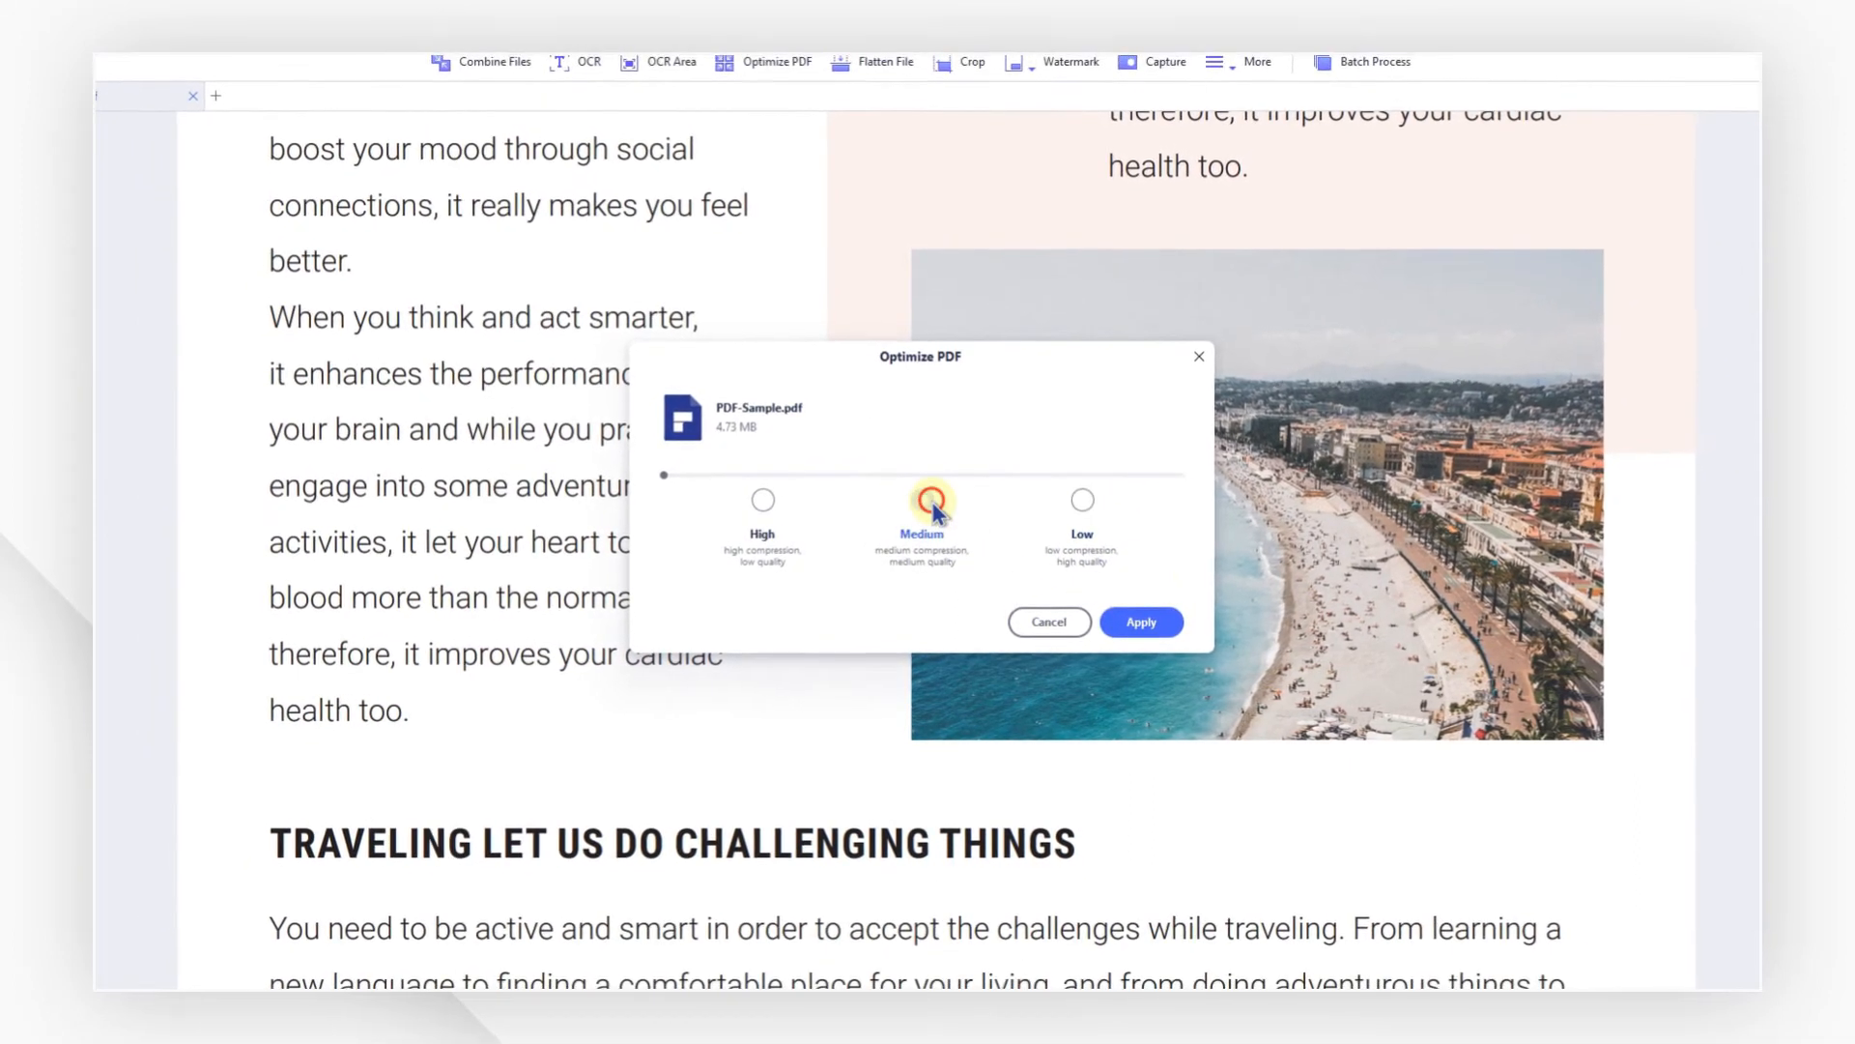
{"action": "left_click", "coordinate": [919, 498]}
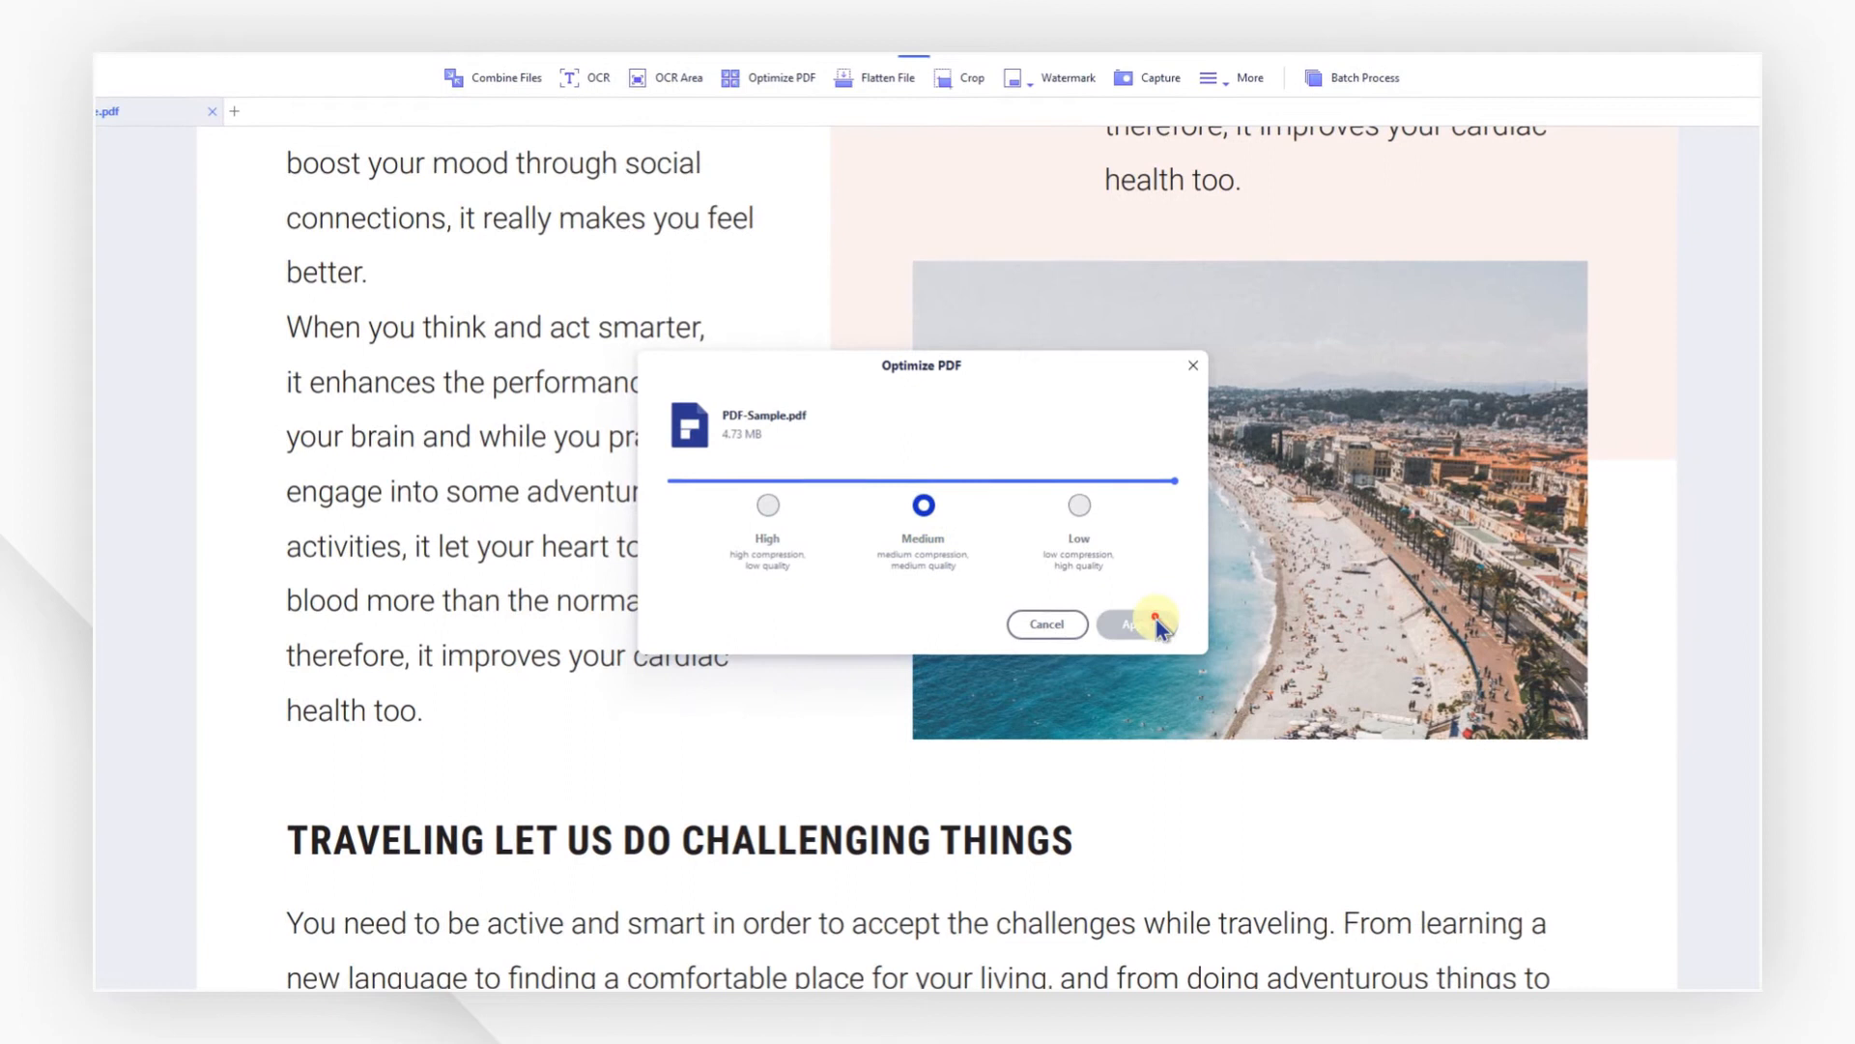
Apply Medium compression, shrinking to 575.64 KB, and open PDF-Sample_Optimize.pdf
{"action": "left_click", "coordinate": [1134, 623]}
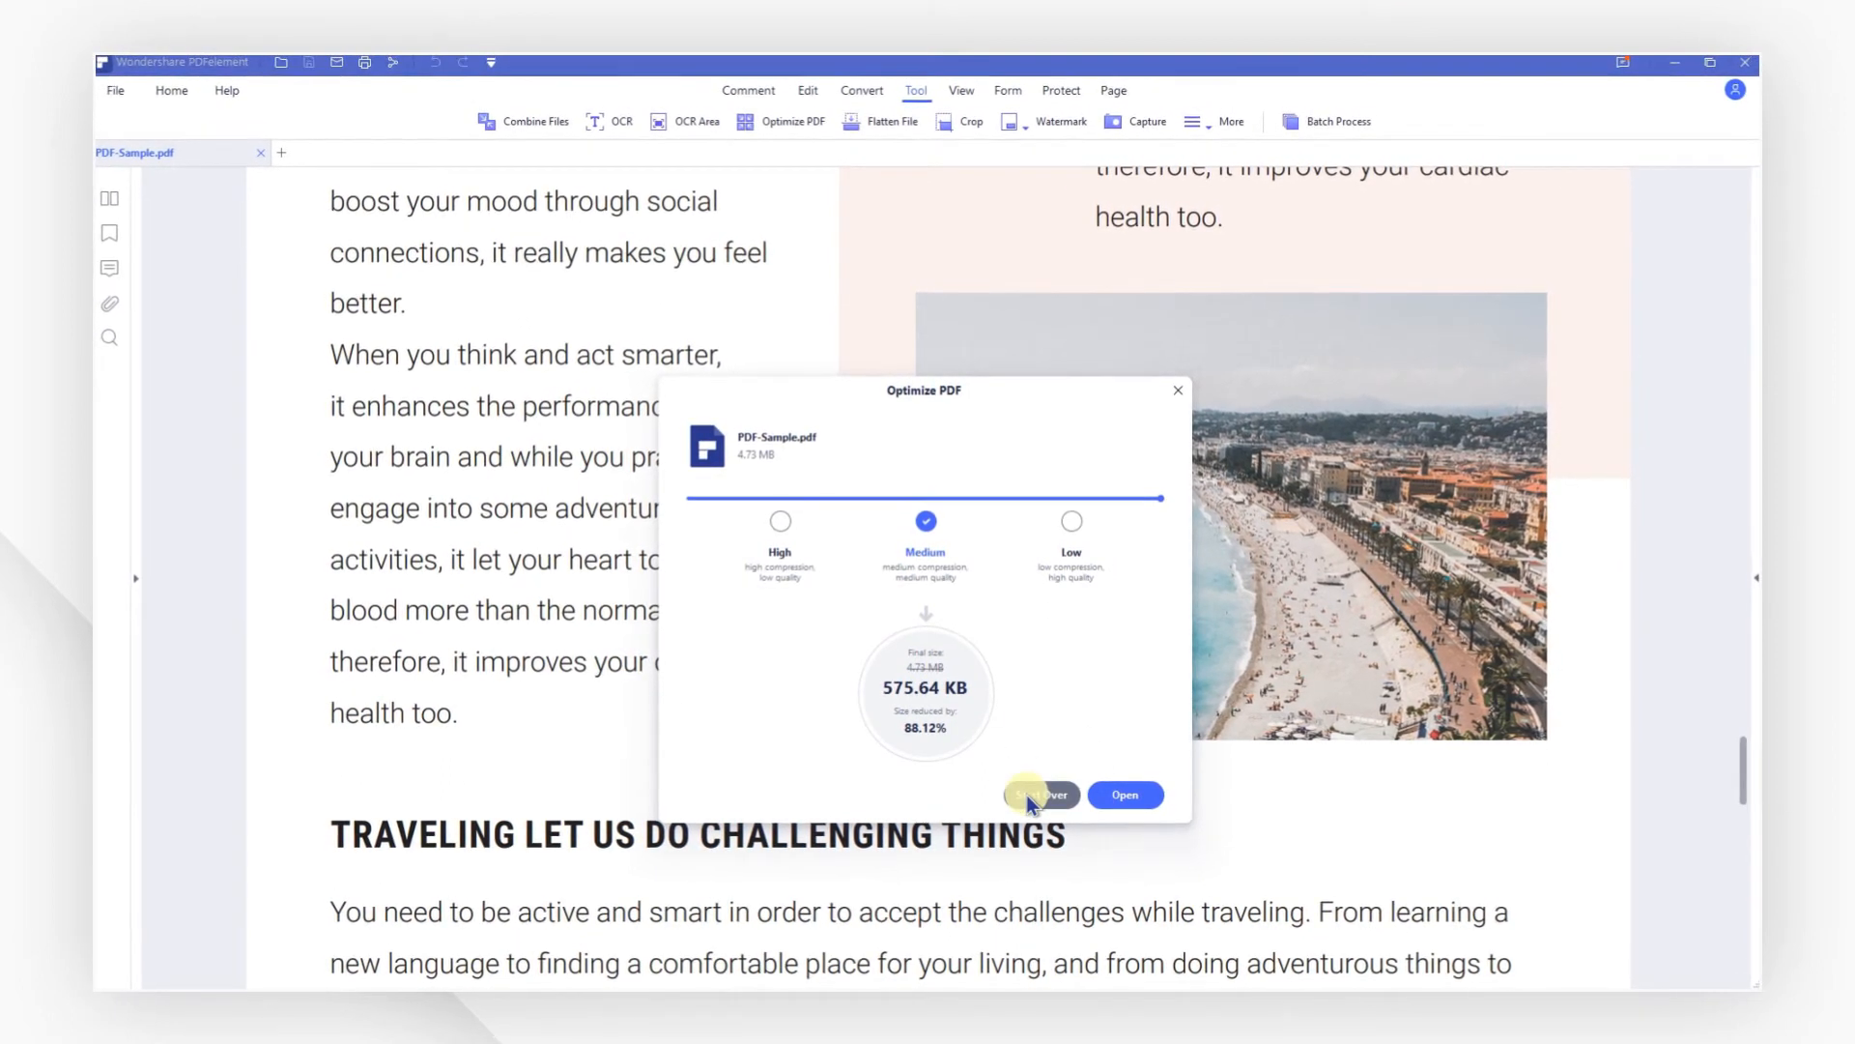
{"action": "left_click", "coordinate": [1124, 794]}
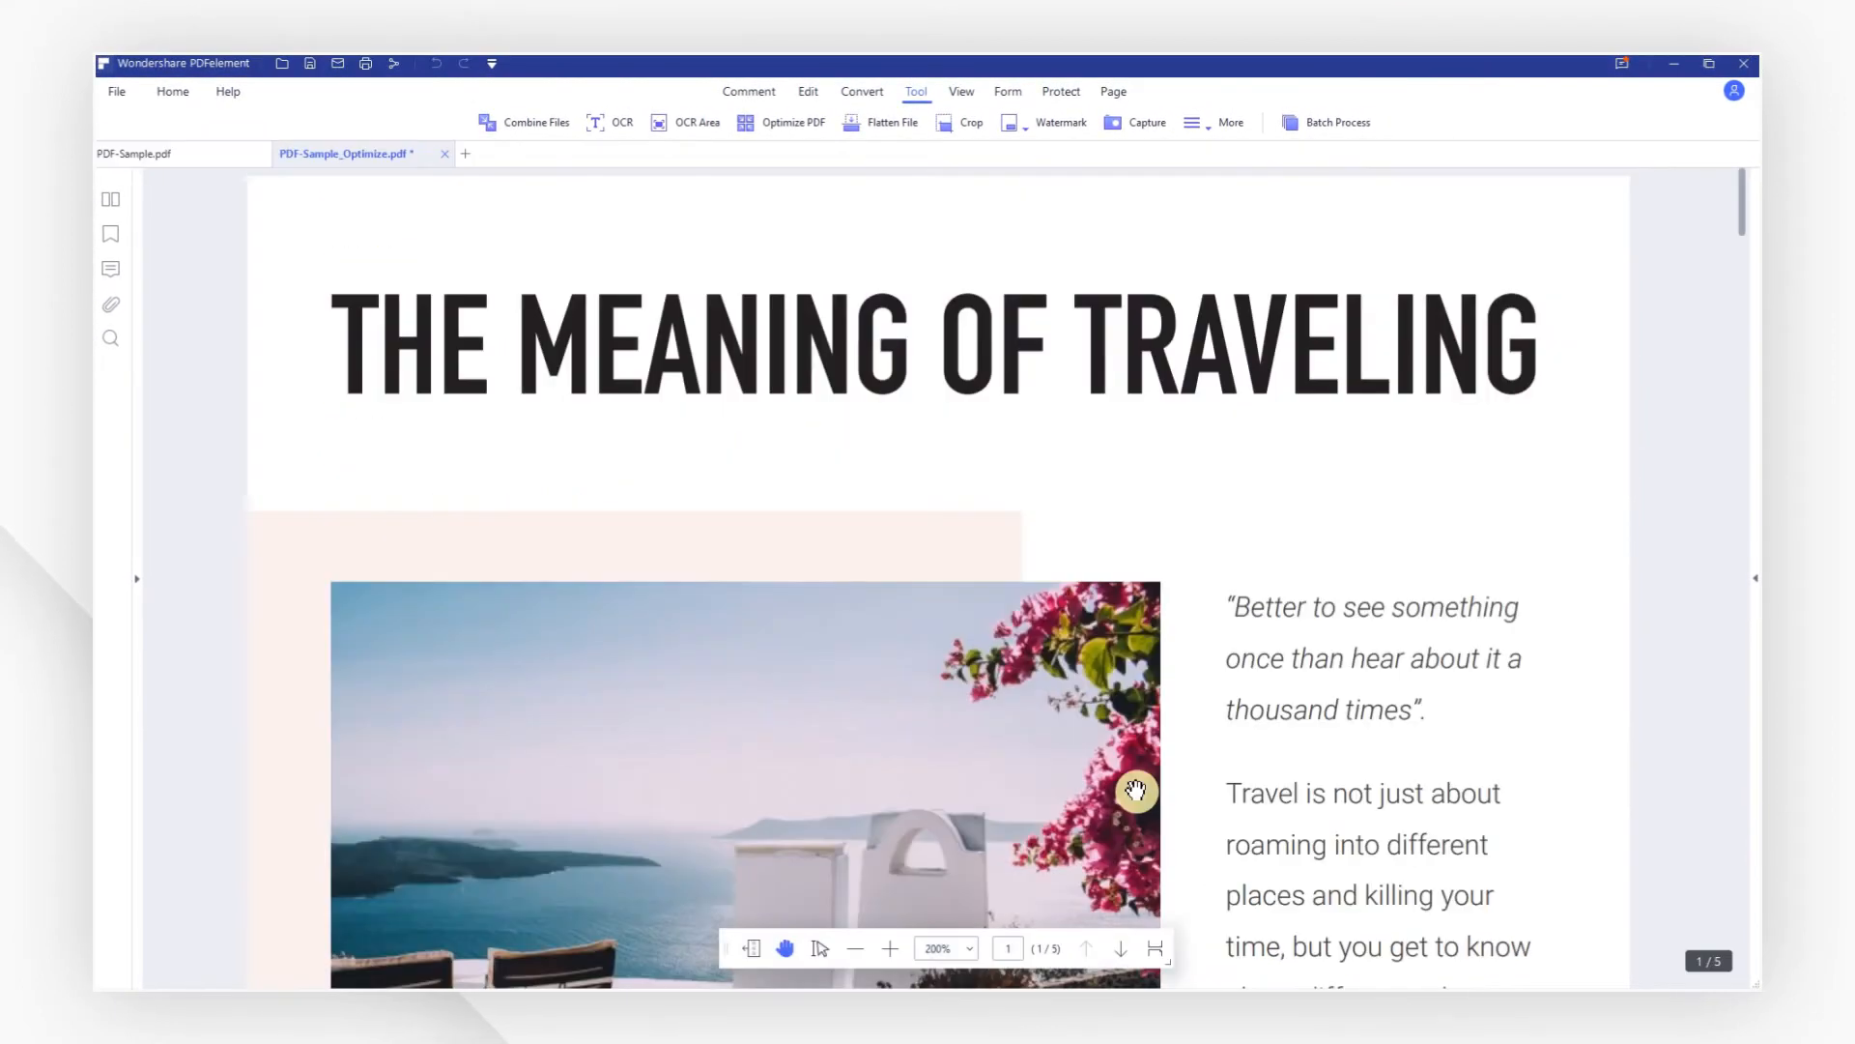
{"action": "scroll", "scroll_direction": "down", "scroll_amount": 3}
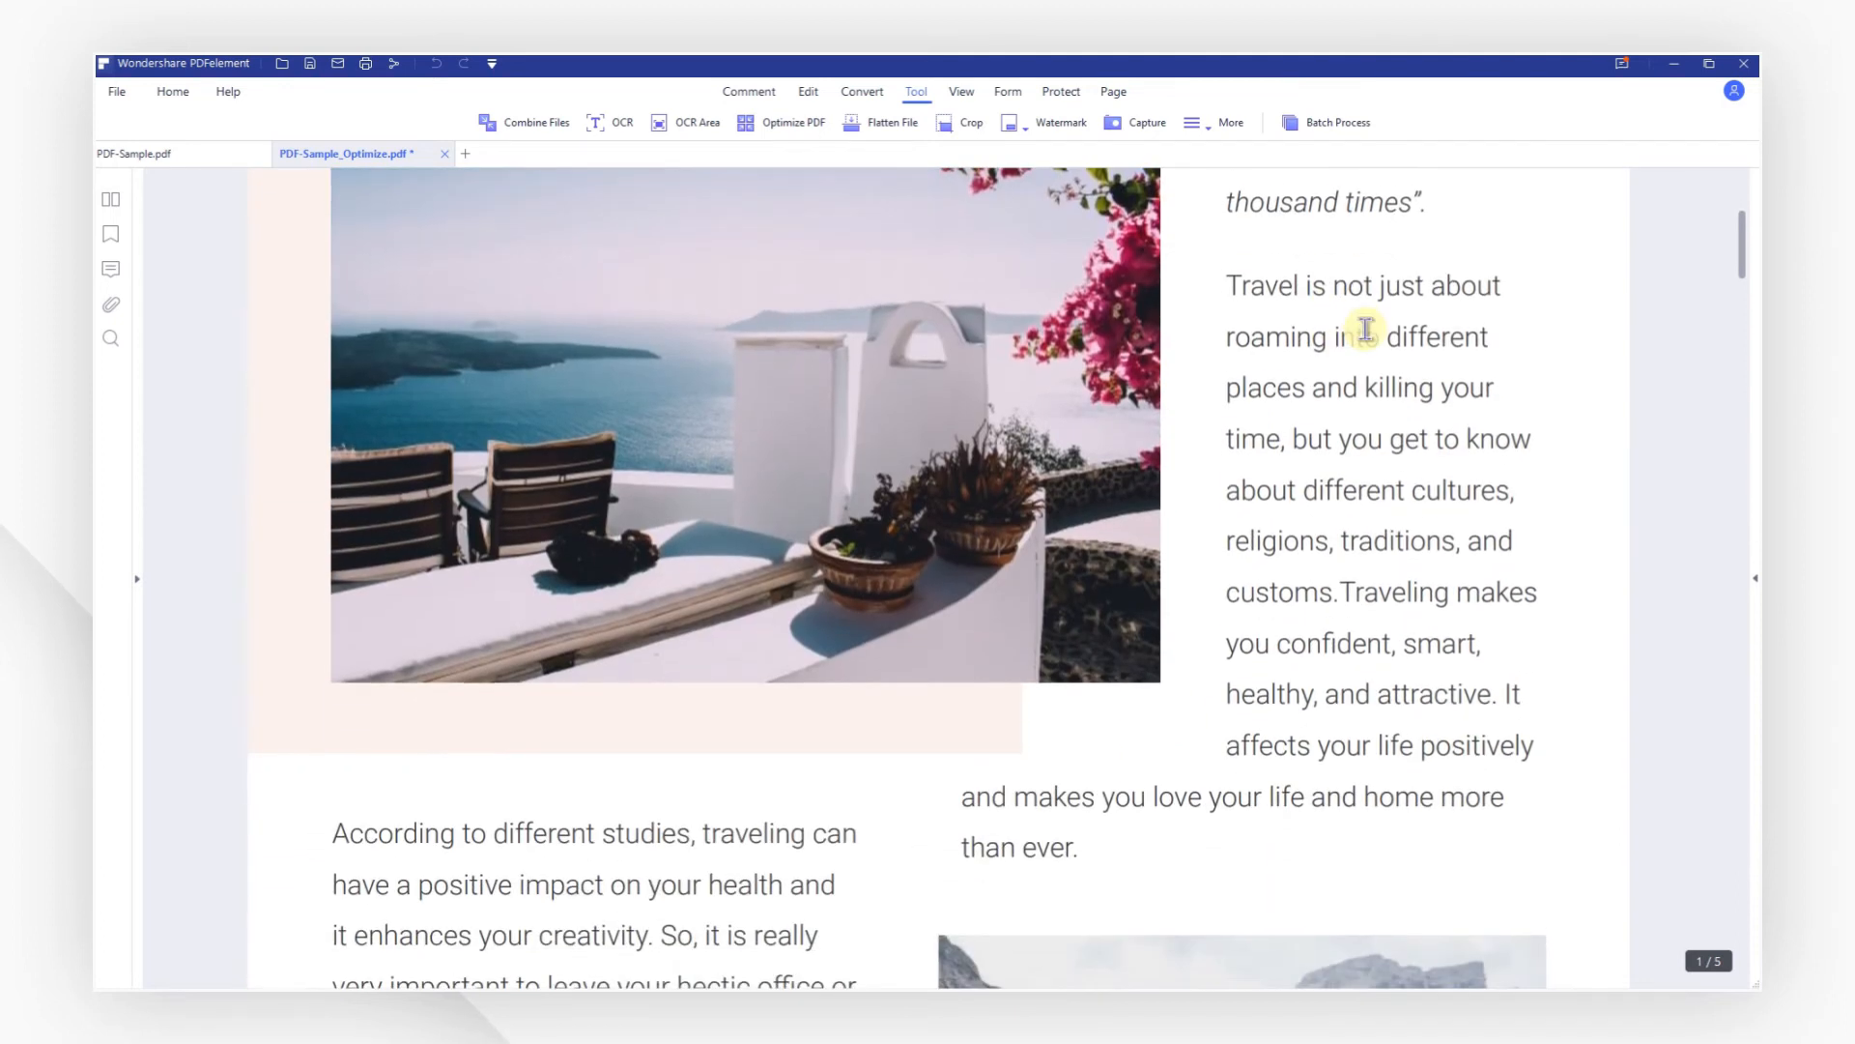
{"action": "left_click", "coordinate": [119, 93]}
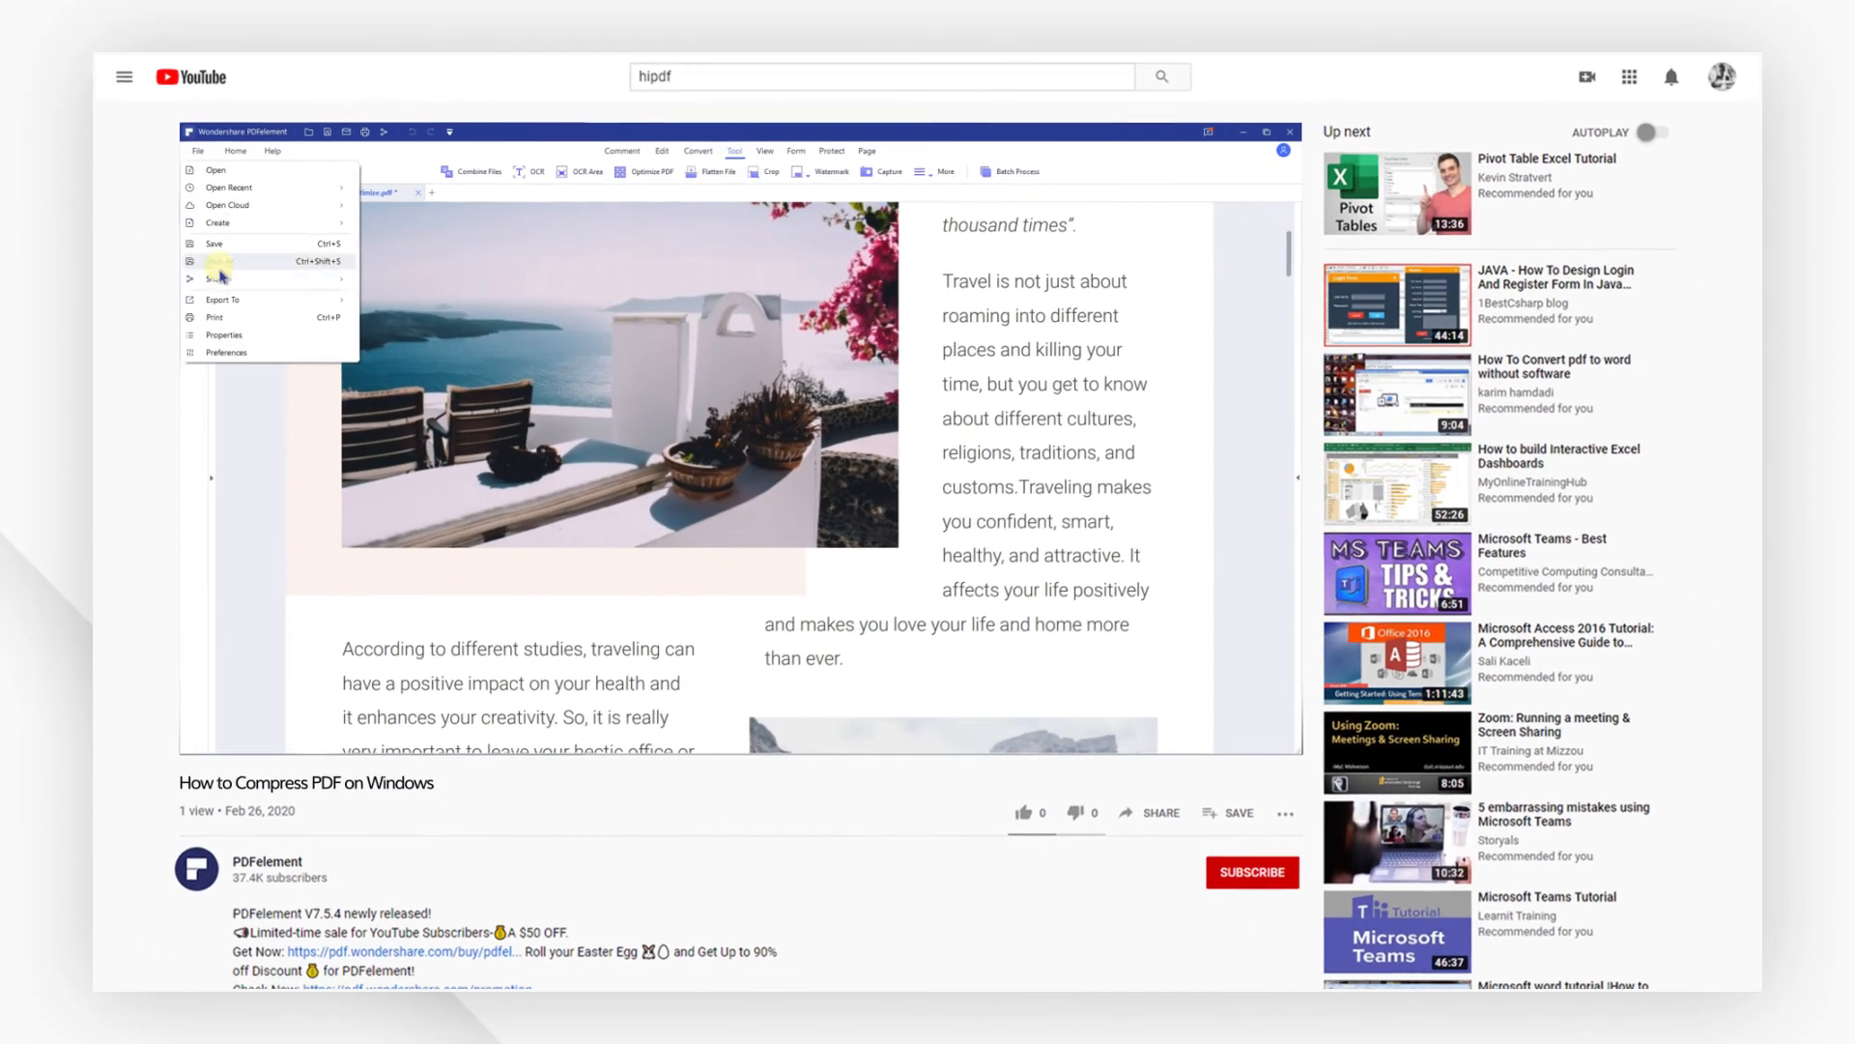
Like the 'How to Compress PDF on Windows' video and subscribe to the PDFelement channel
{"action": "left_click", "coordinate": [224, 335]}
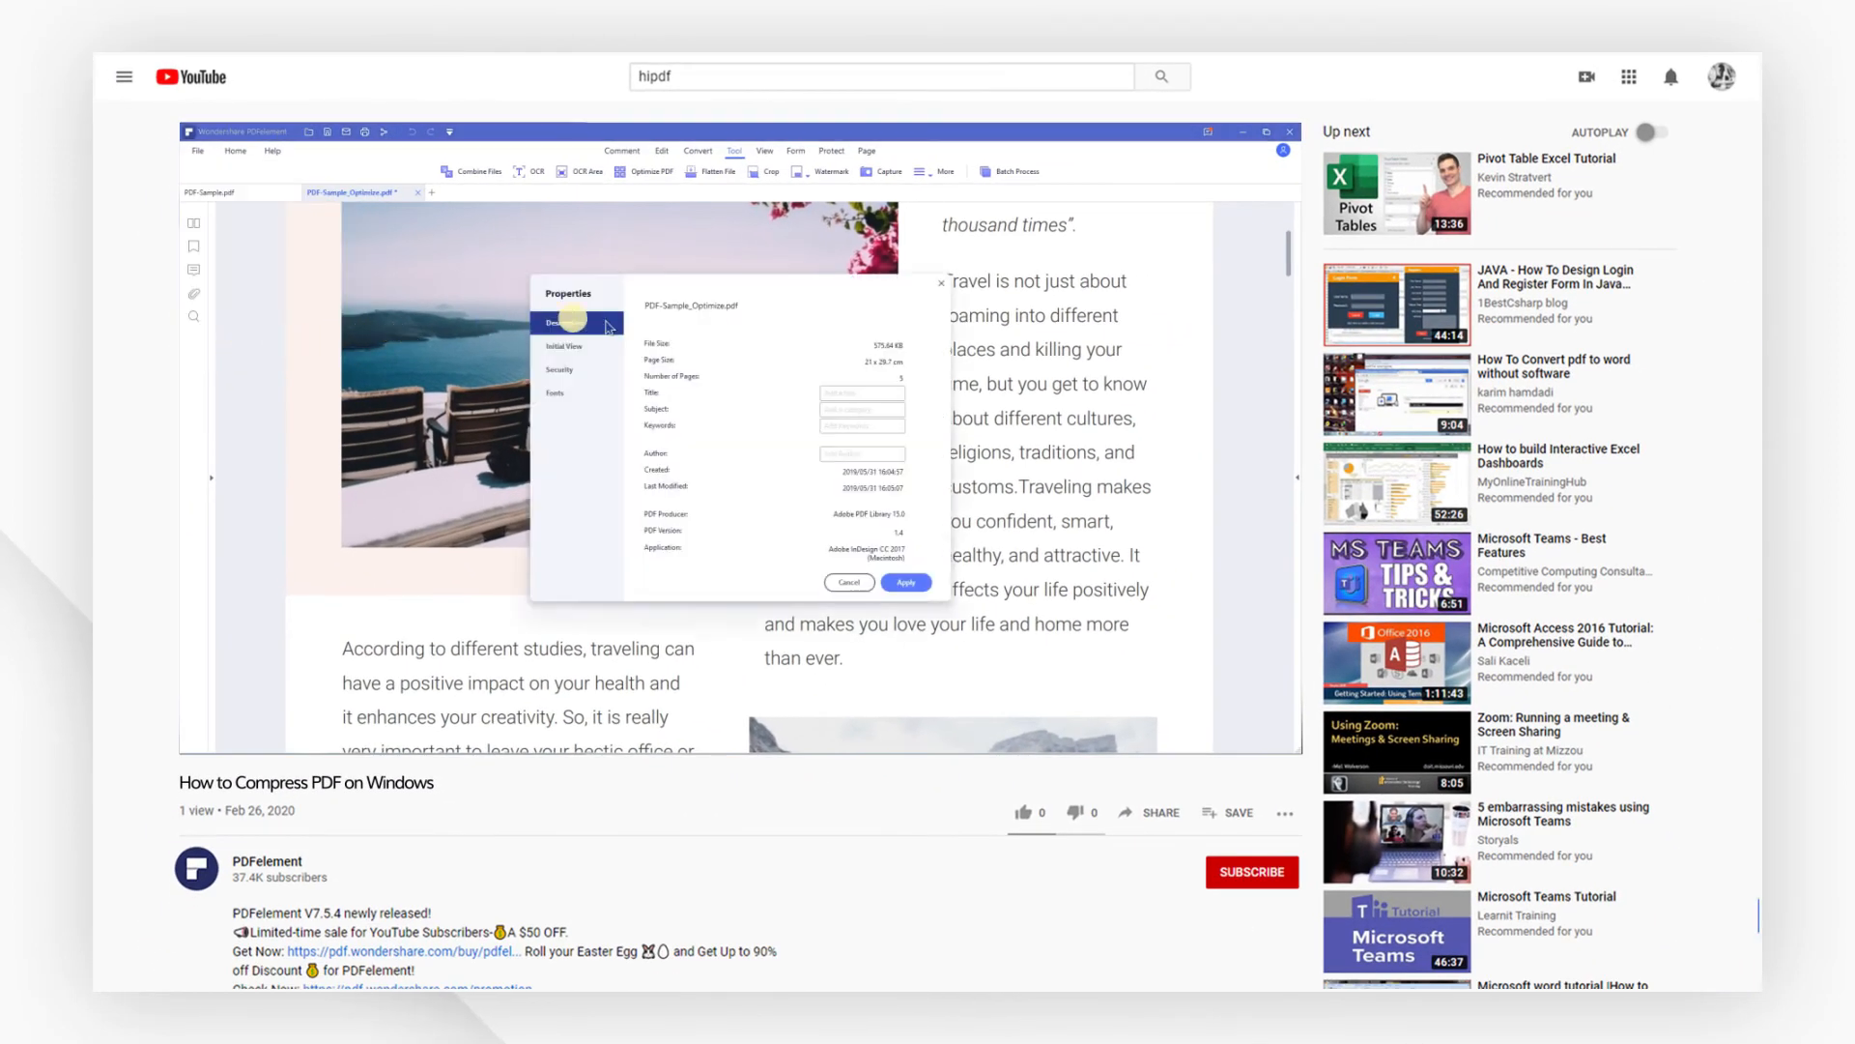
{"action": "left_click", "coordinate": [1024, 813]}
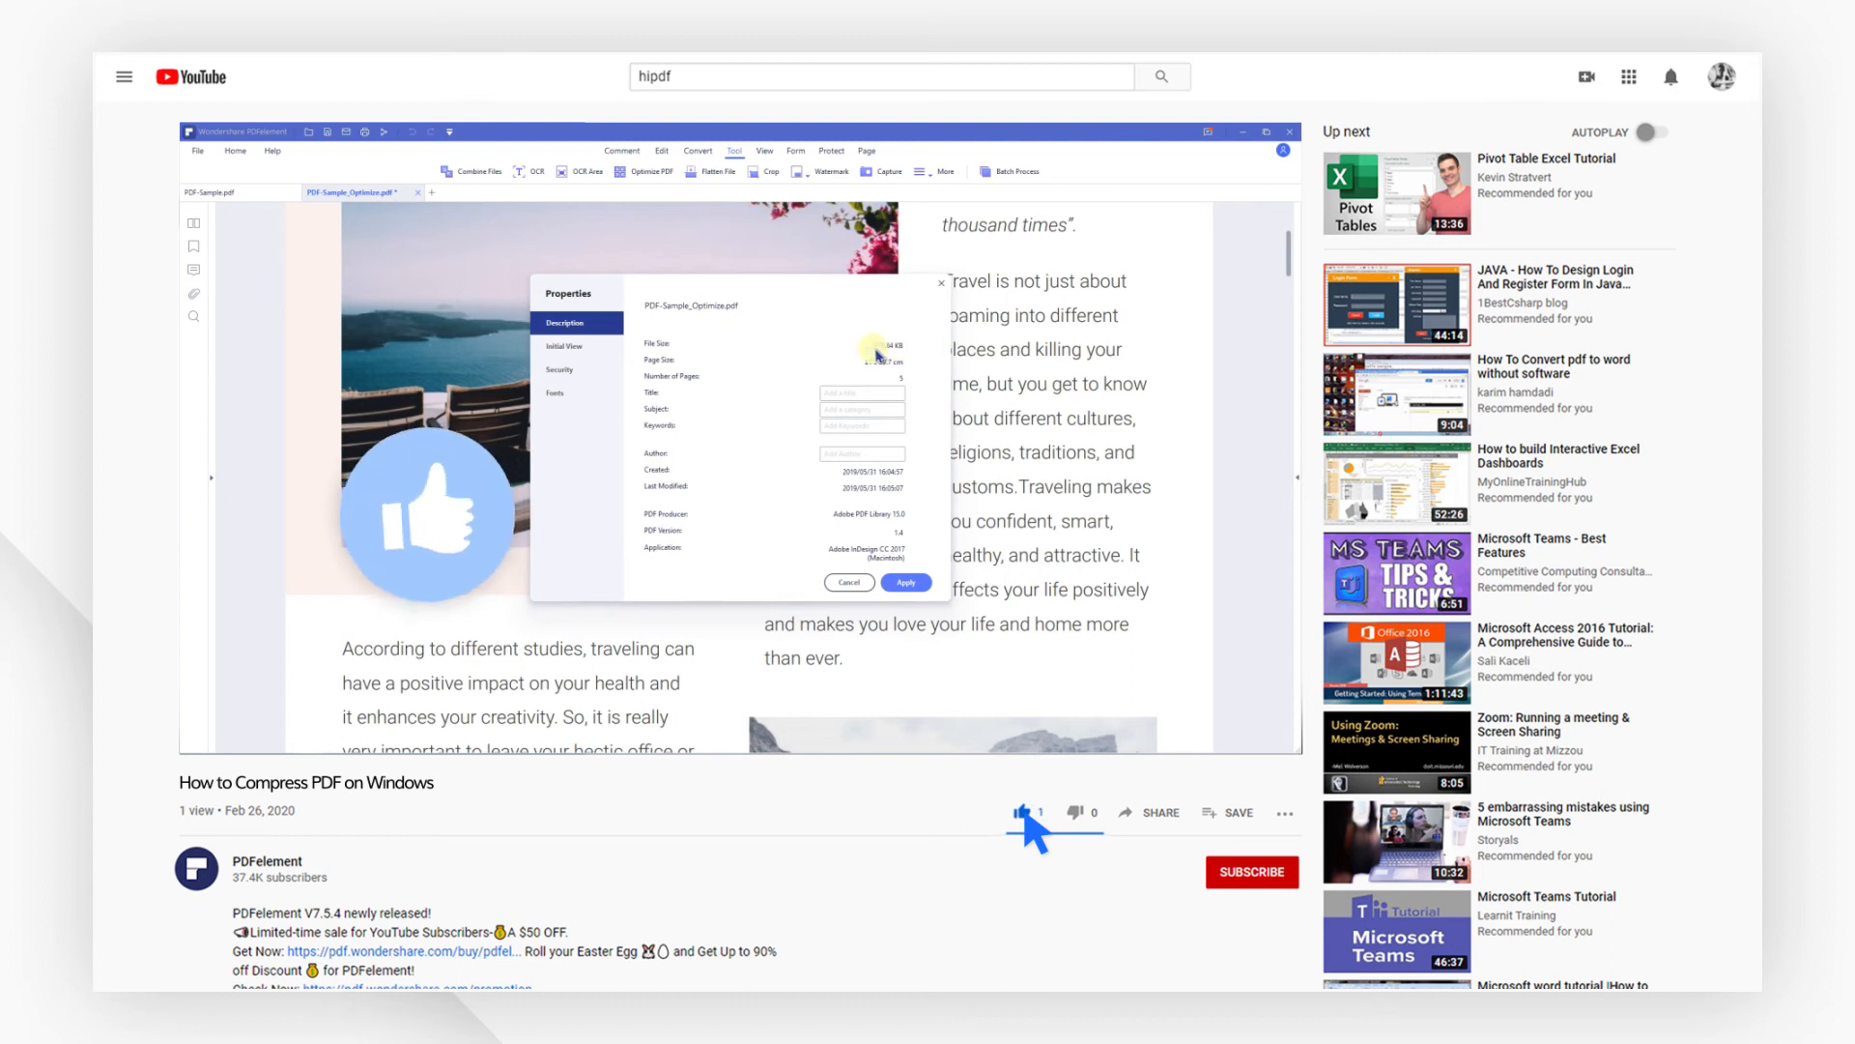
{"action": "left_click", "coordinate": [1252, 871]}
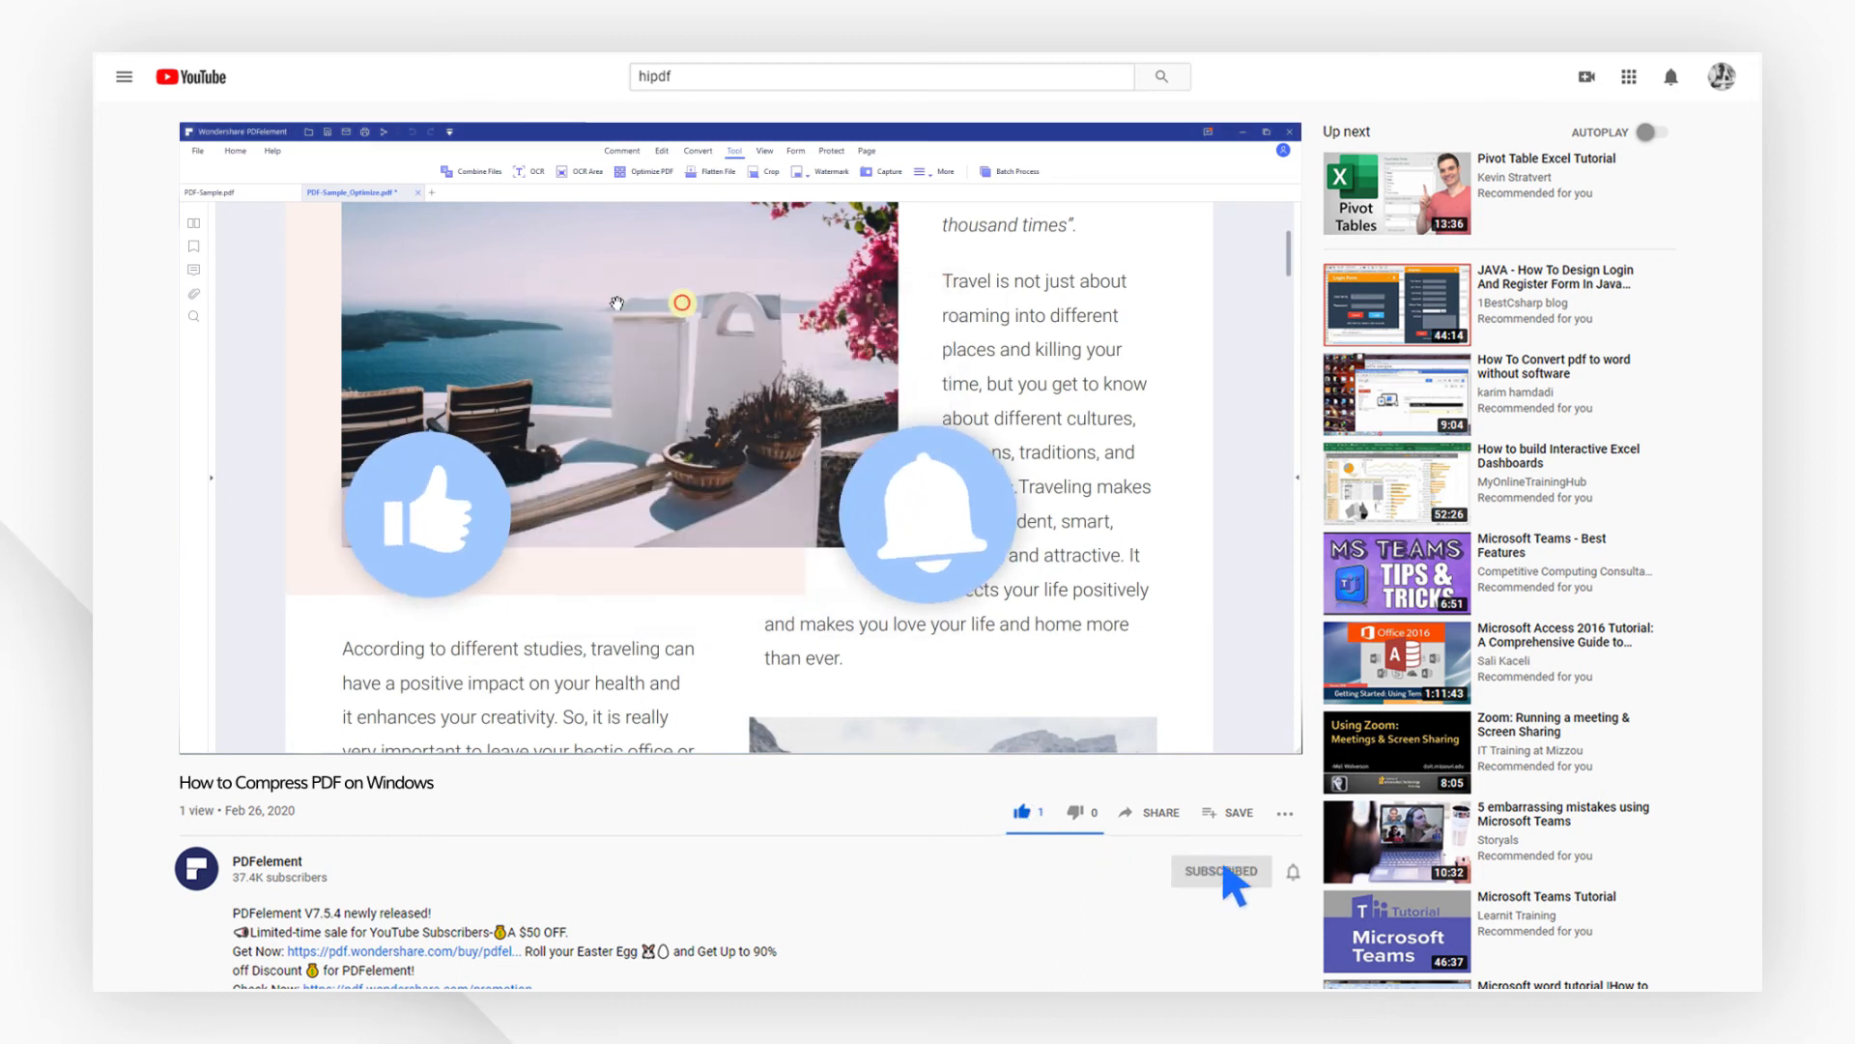